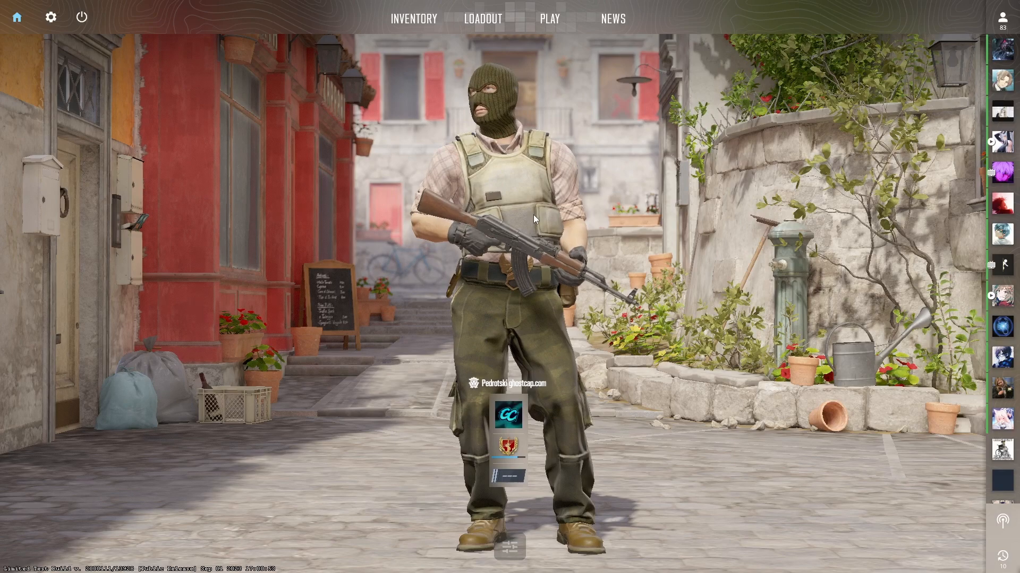
Step: Visit the settings, return to the main menu, and open the developer console
click(51, 17)
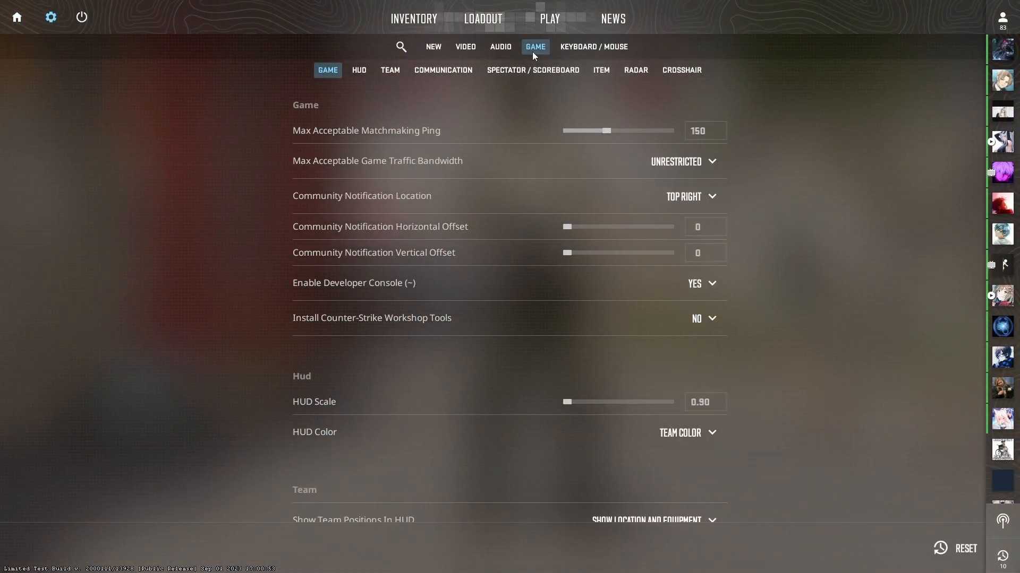
mouse_move(445, 288)
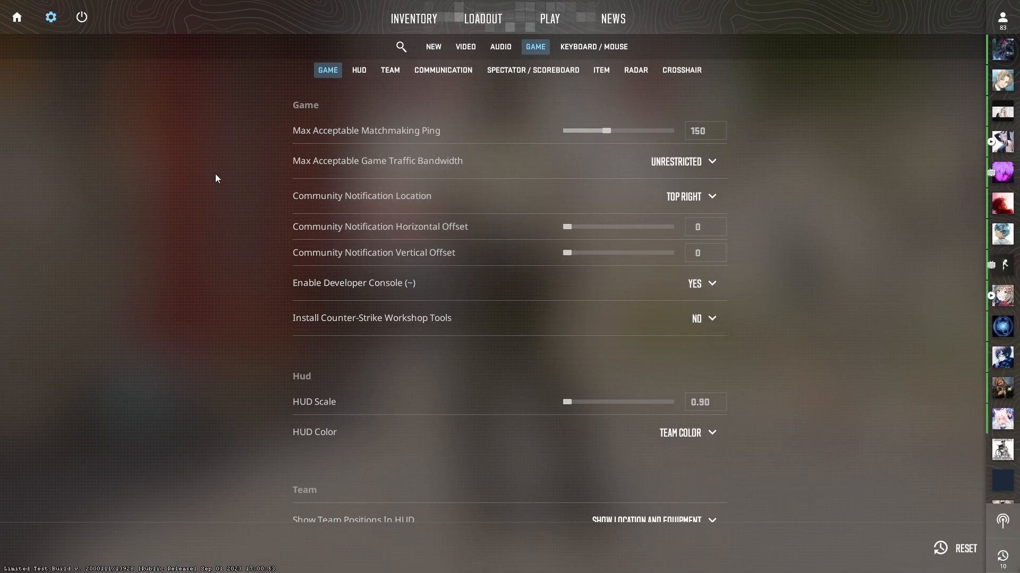
click(17, 17)
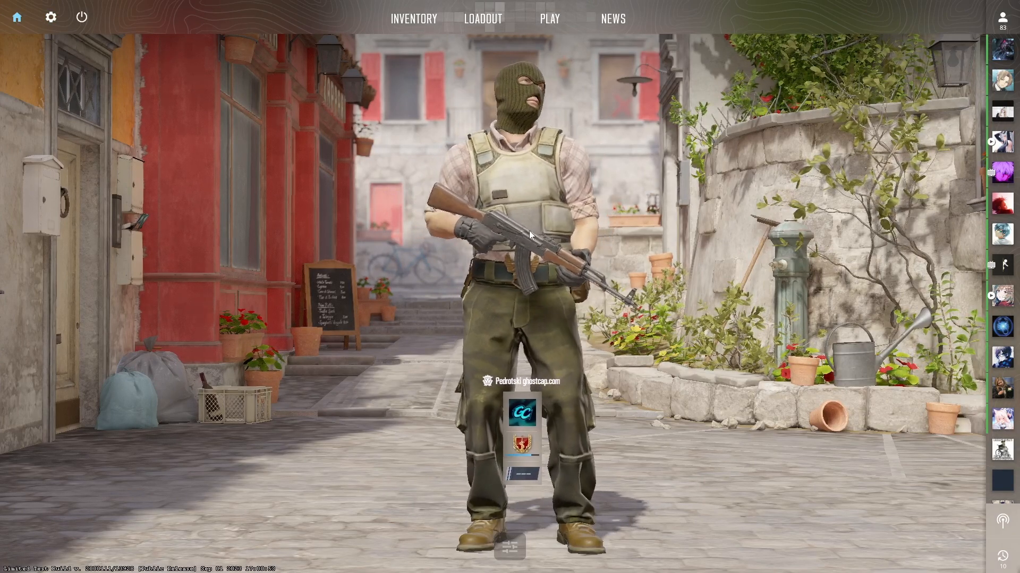
key(`)
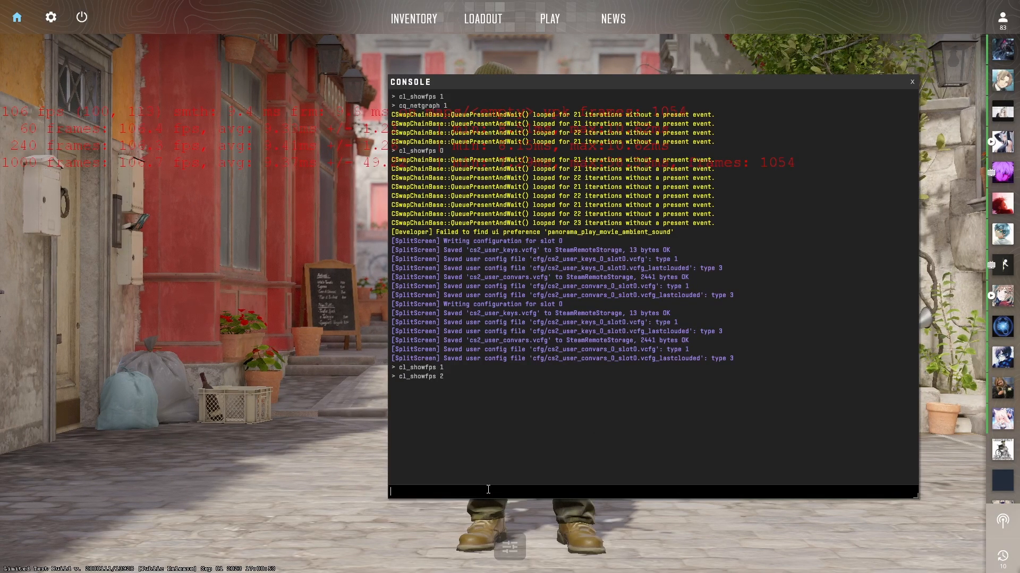
Step: Type the cl_showfps command into the console
text(cl_showfps)
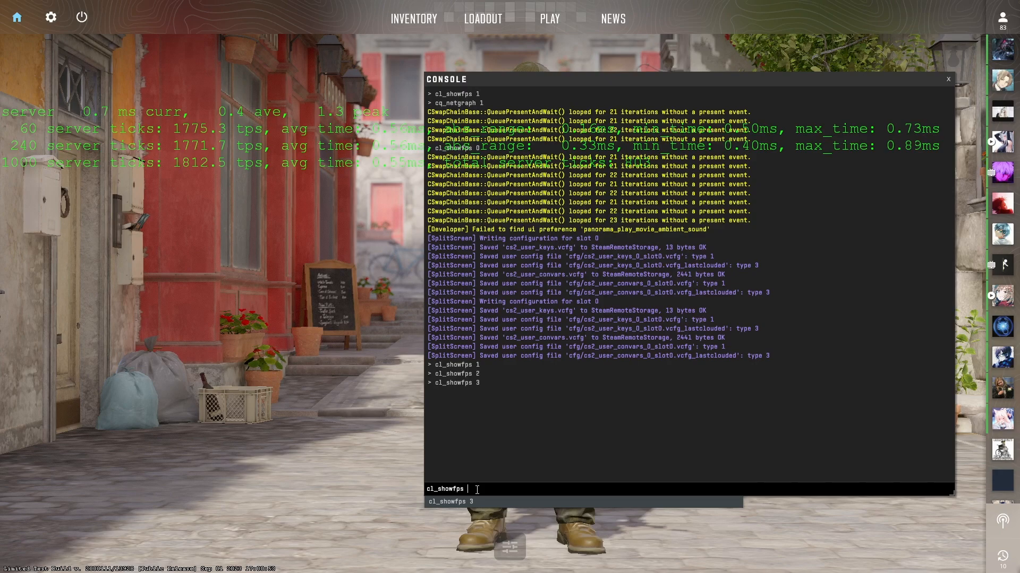
Step: Submit cl_showfps for the single-line red FPS counter and close the console
key(Return)
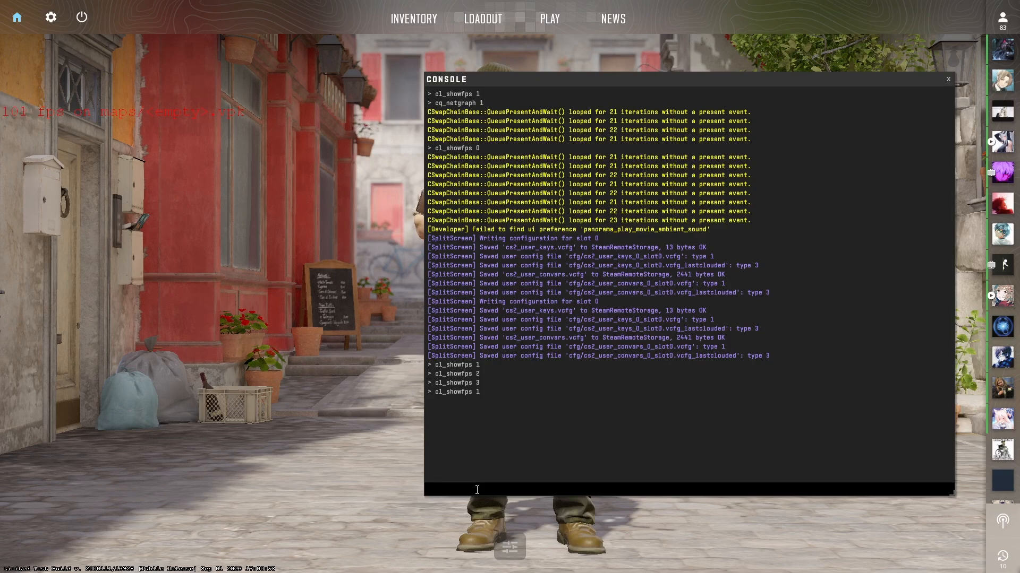
click(947, 78)
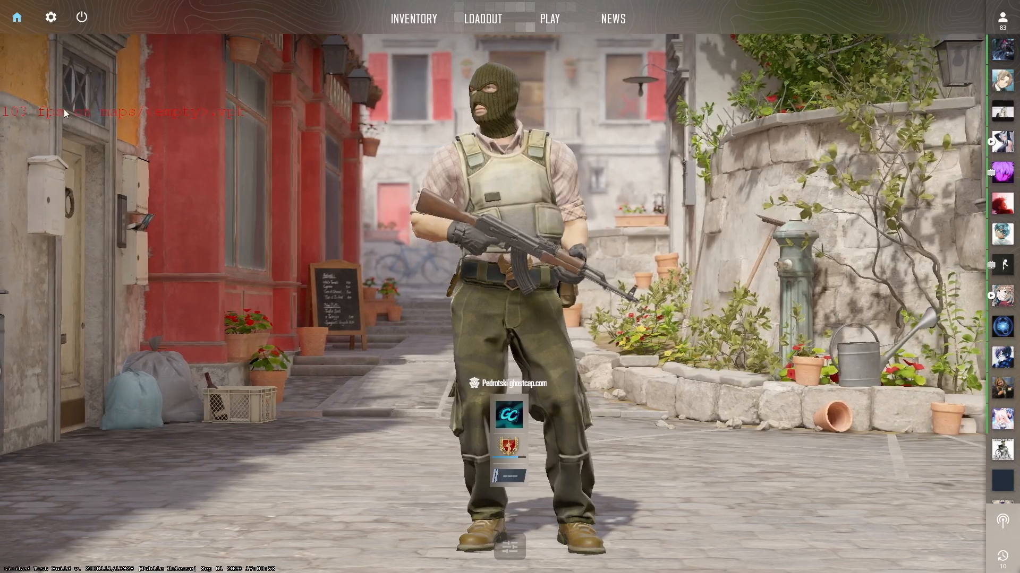